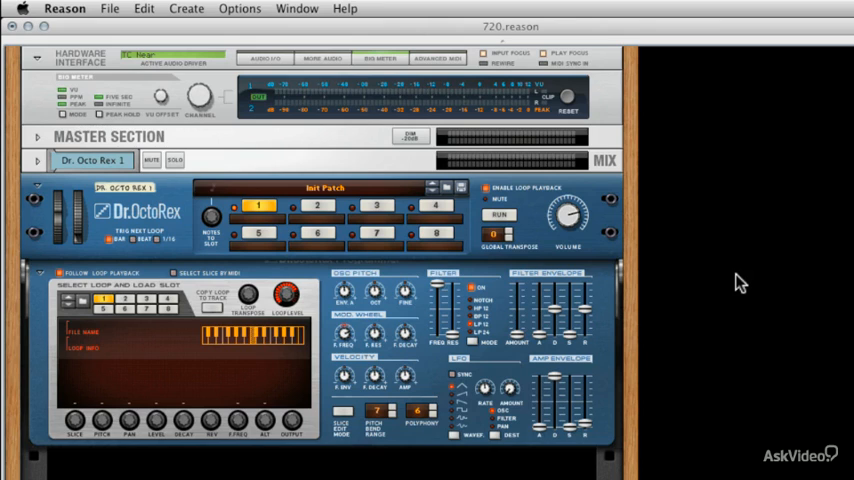
pyautogui.moveTo(443, 191)
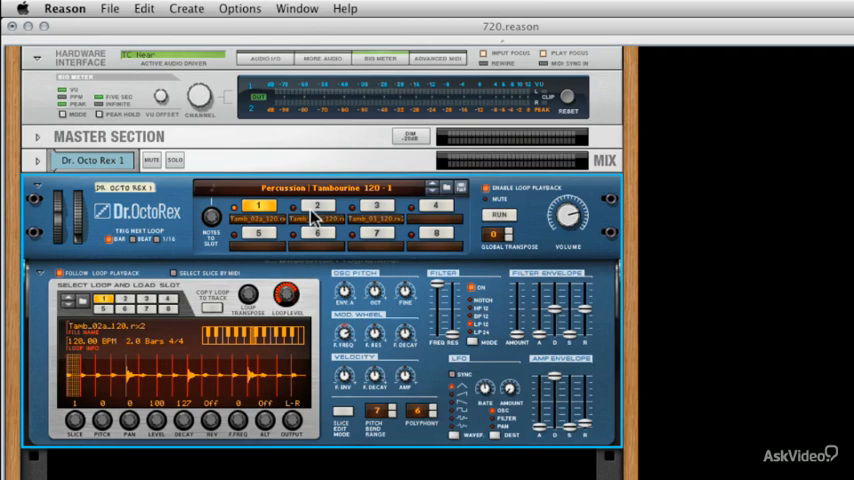
# Audition loops and pick GrooveLp3 Emin from Sample CD's > 2020_VISION > REX LOOPS > GROOVE LOOPS
pyautogui.click(312, 207)
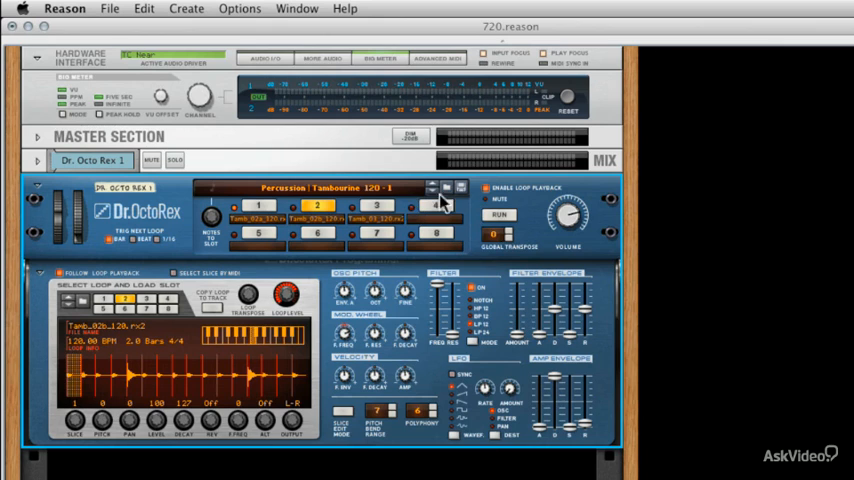
pyautogui.moveTo(472, 207)
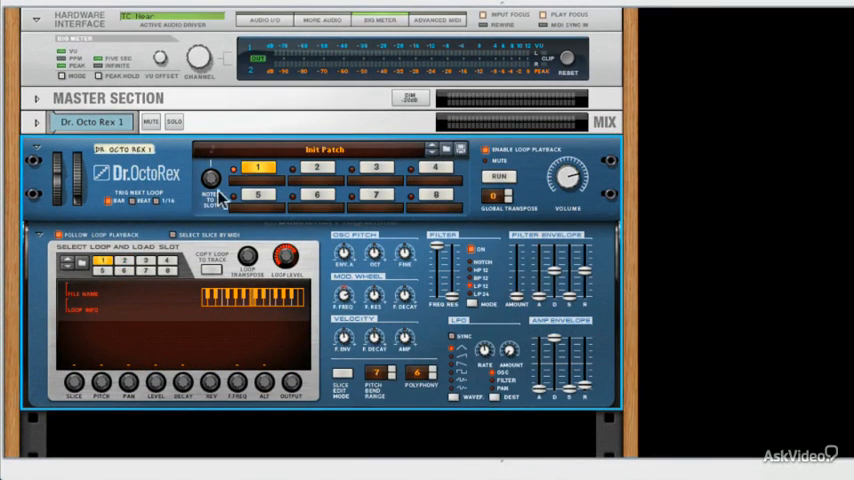
pyautogui.moveTo(76, 268)
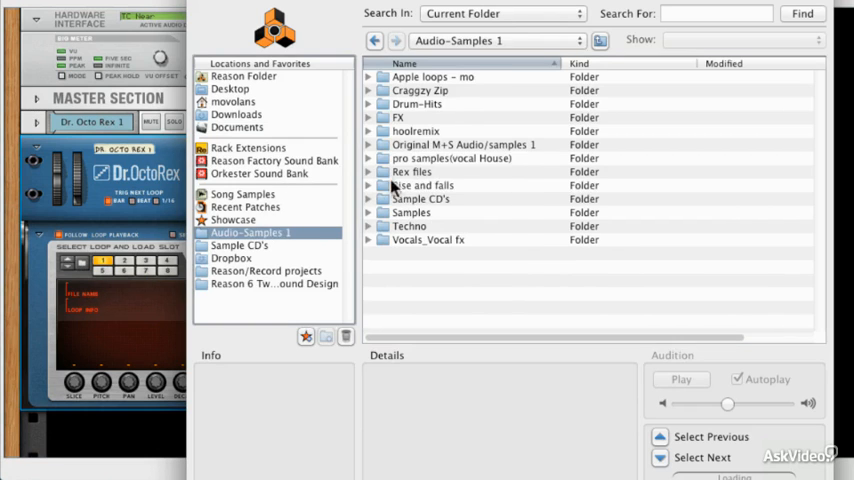
pyautogui.moveTo(430, 199)
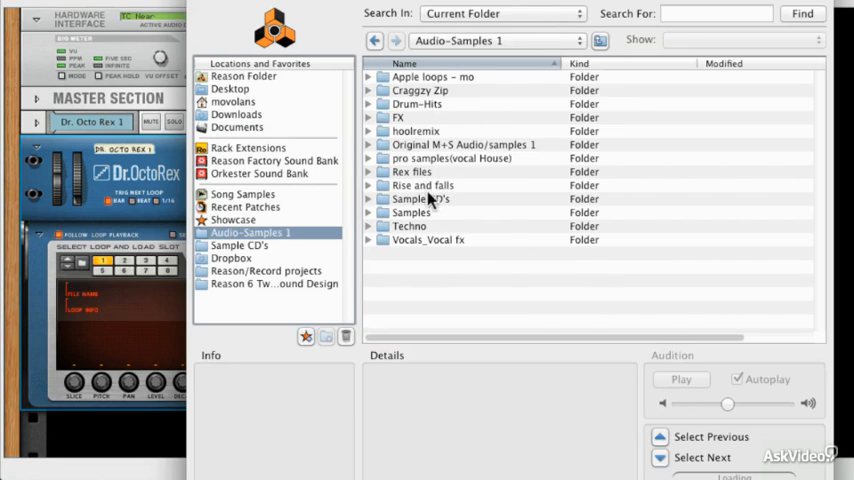
pyautogui.click(240, 245)
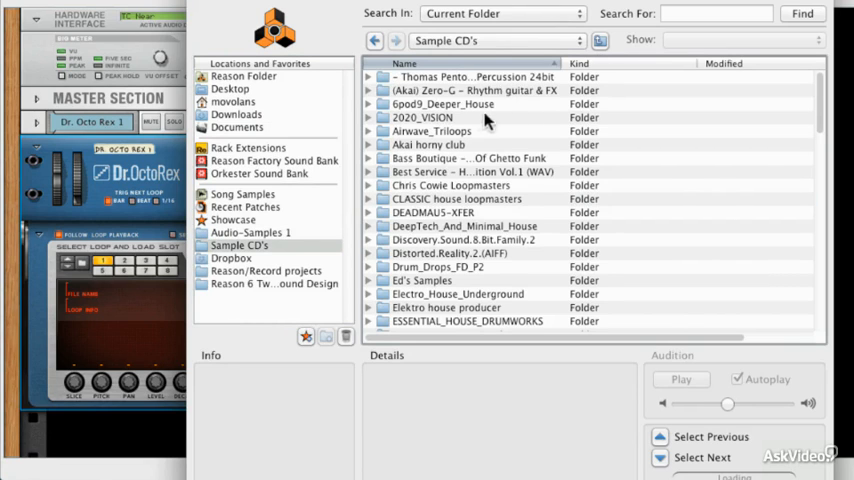
pyautogui.doubleClick(434, 117)
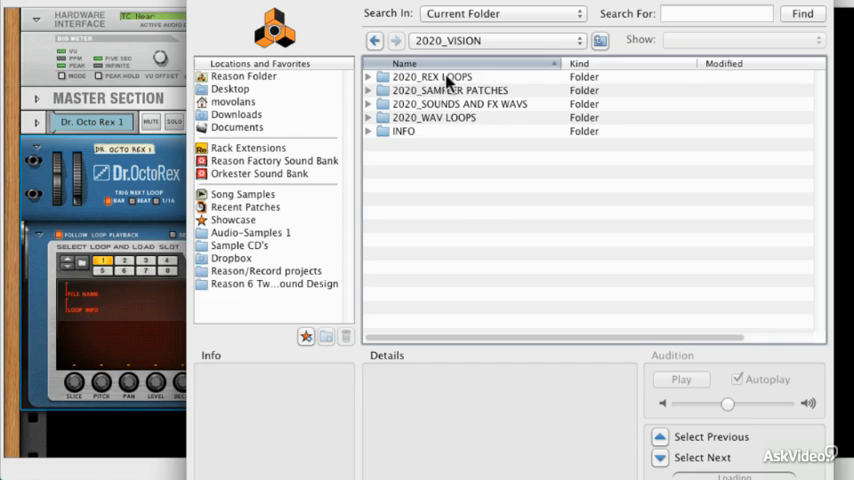
pyautogui.doubleClick(431, 76)
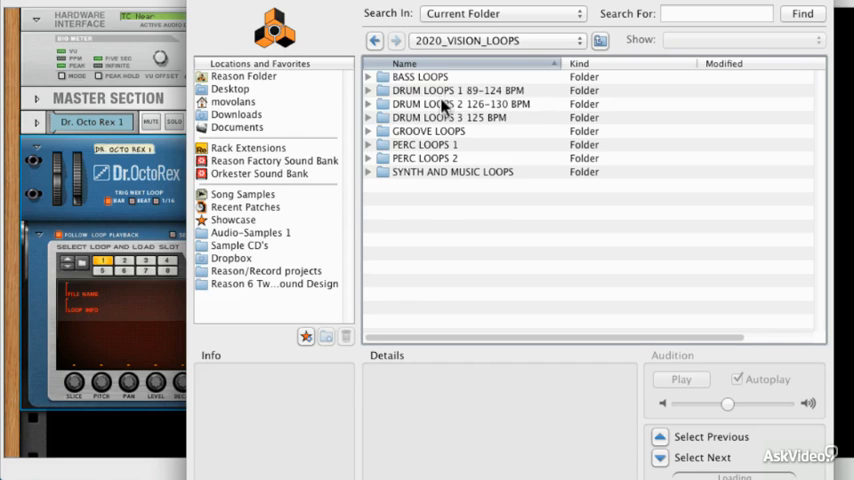
pyautogui.doubleClick(457, 104)
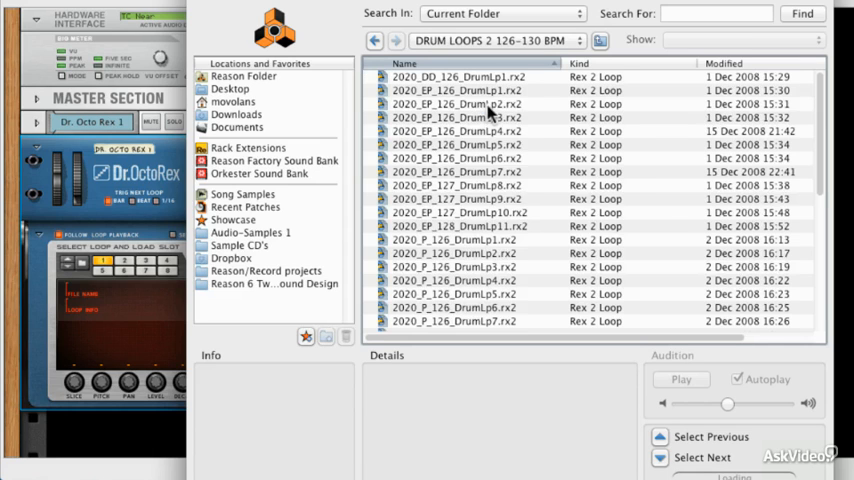
pyautogui.click(468, 103)
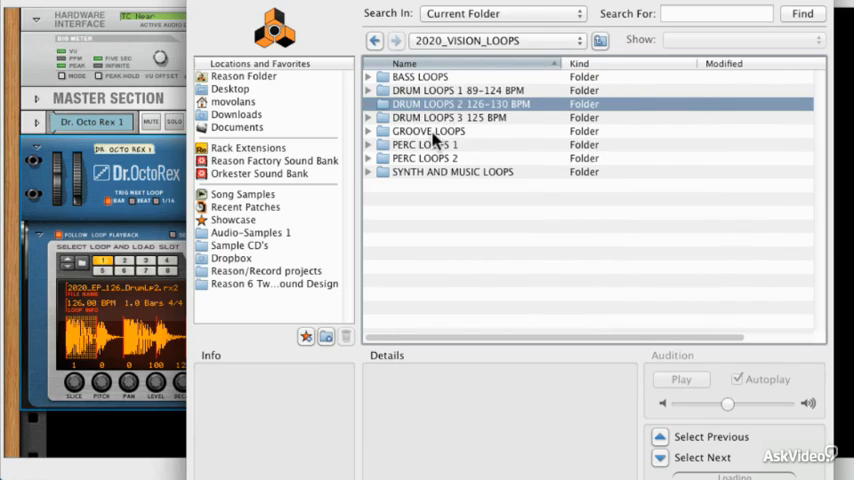
pyautogui.doubleClick(428, 131)
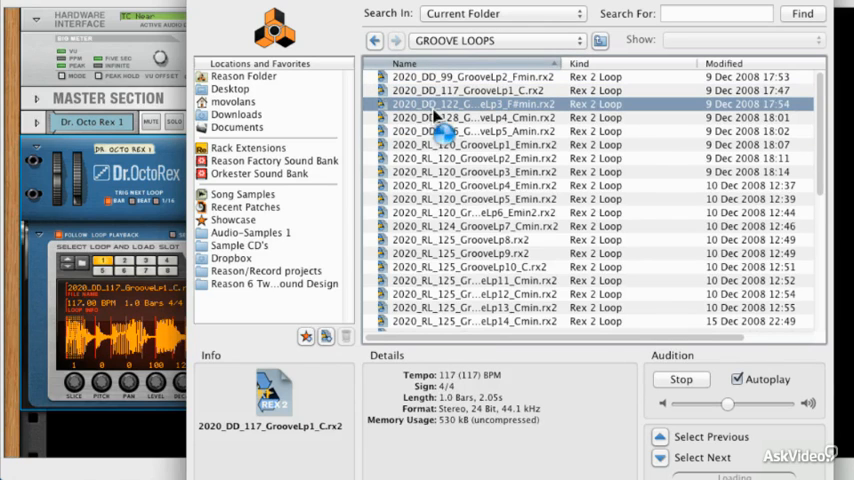
pyautogui.click(475, 171)
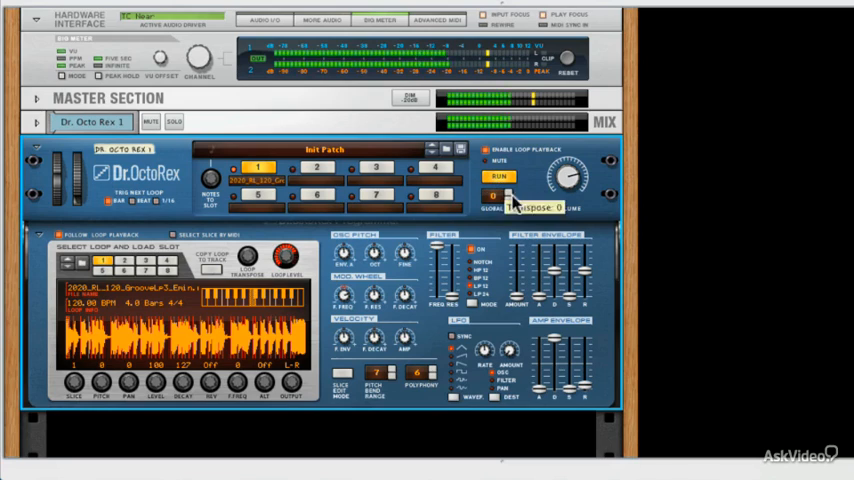
pyautogui.moveTo(564, 178)
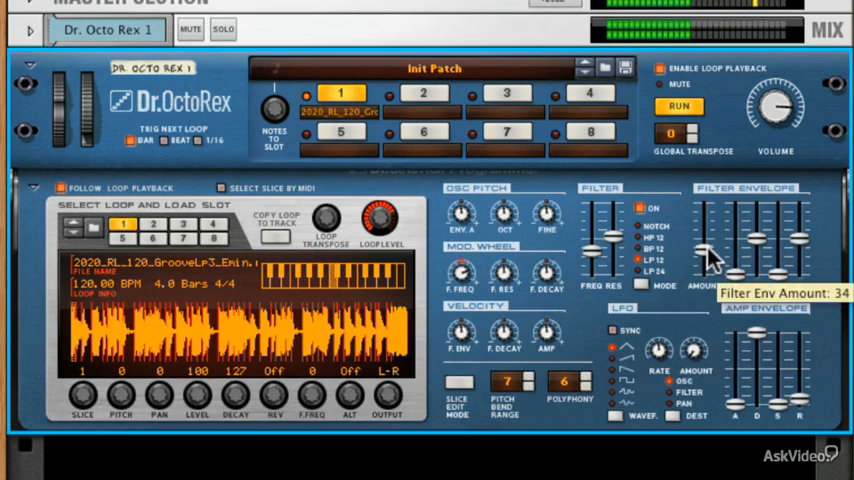
# Raise the Filter Envelope Amount to about 34 and retune the envelope Decay
pyautogui.moveTo(710, 260); pyautogui.dragTo(710, 235)
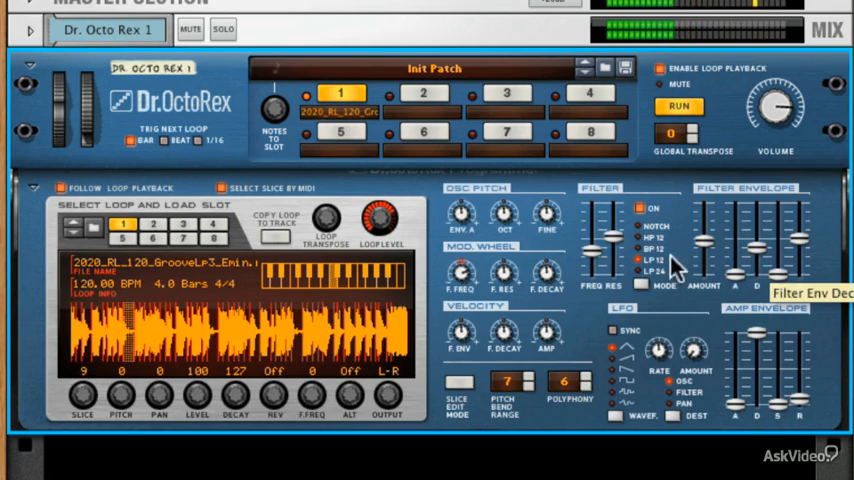
pyautogui.moveTo(611, 240); pyautogui.dragTo(611, 265)
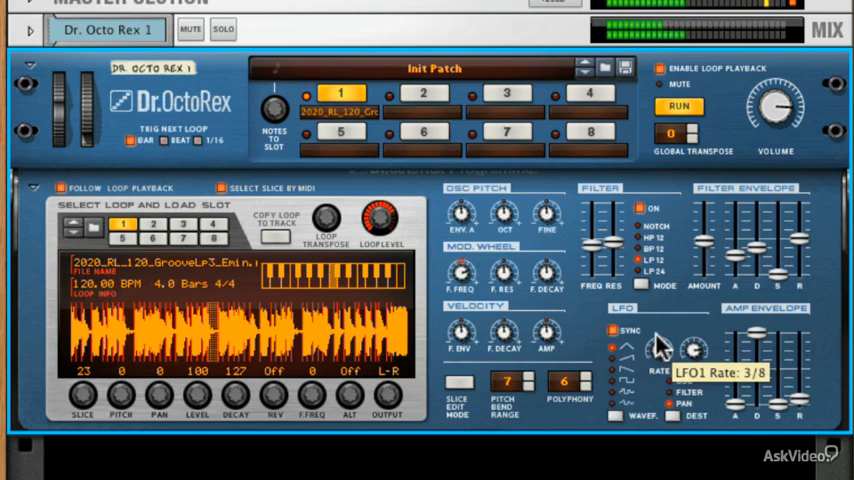
# Set the synced LFO rate to 3/8
pyautogui.moveTo(693, 348); pyautogui.dragTo(695, 340)
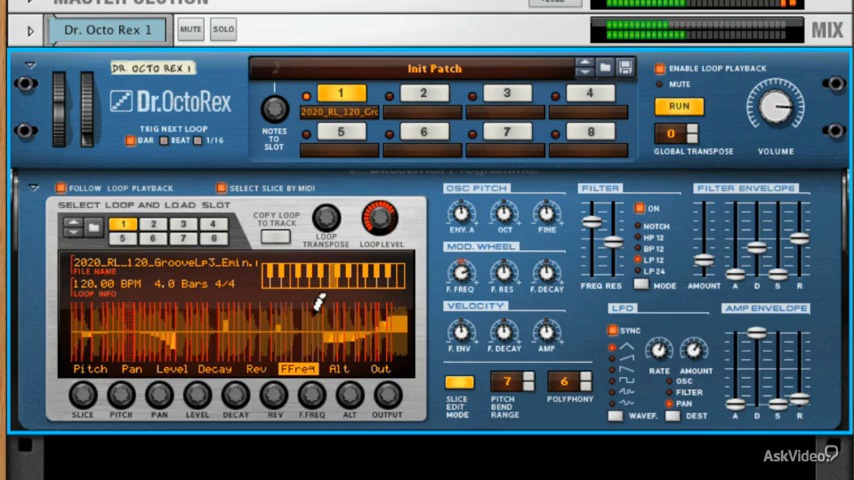
pyautogui.moveTo(200, 342)
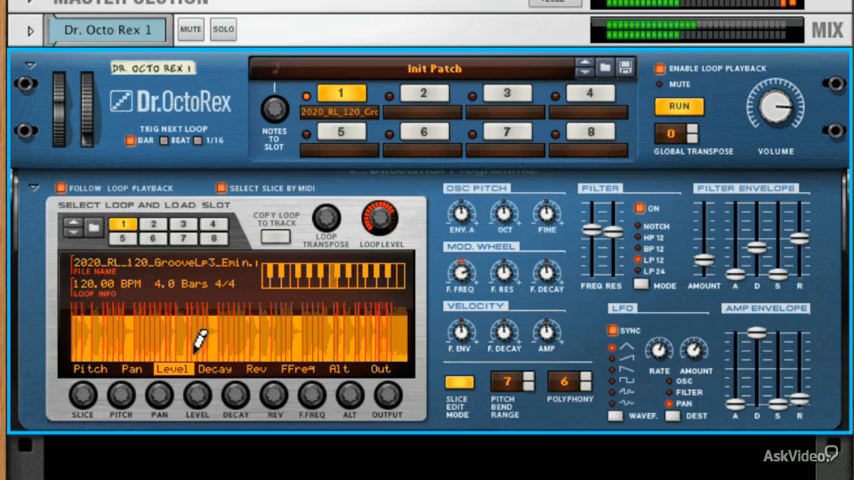
# Draw a volume level for a slice in the Level lane
pyautogui.click(127, 375)
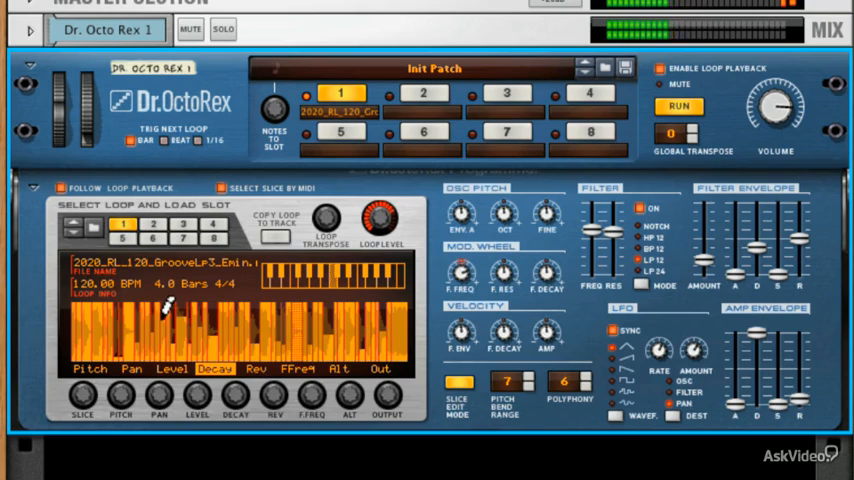
pyautogui.moveTo(385, 302)
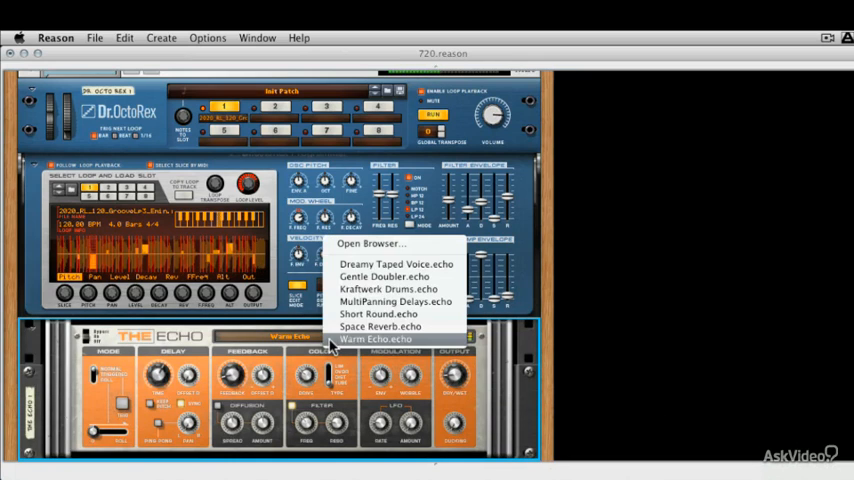
pyautogui.moveTo(360, 302)
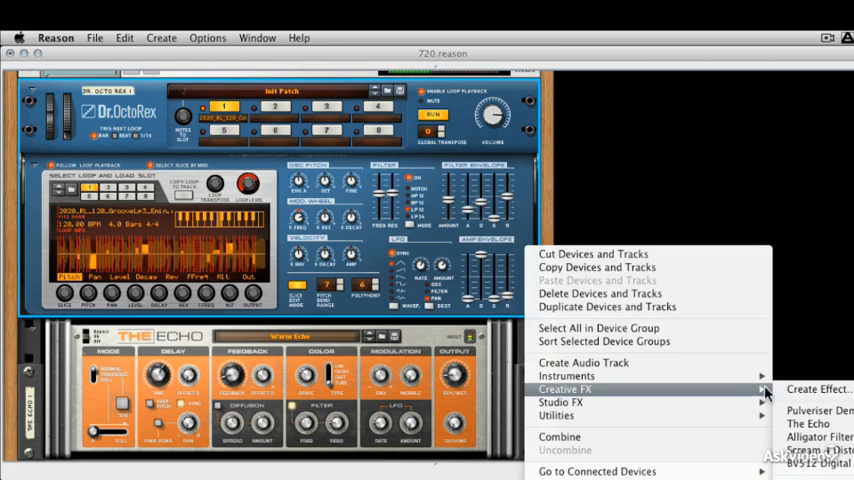
# Add a Scream 4 Distortion unit between Dr. OctoRex and The Echo
pyautogui.click(815, 453)
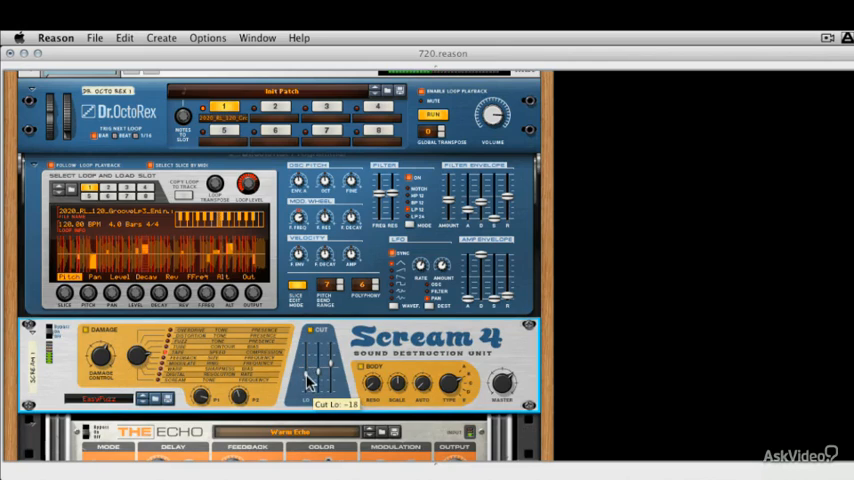
# Set Scream 4's Cut Lo to -18 and The Echo's Dry/Wet to 14%
pyautogui.moveTo(318, 390); pyautogui.dragTo(320, 365)
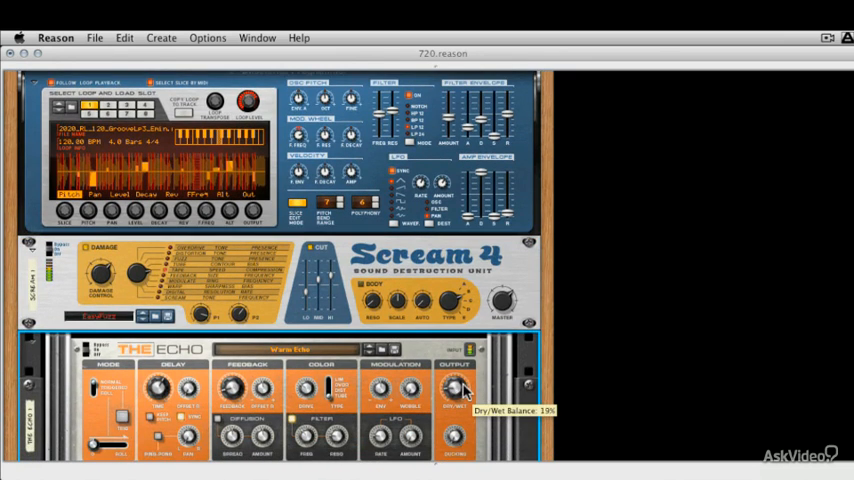
pyautogui.moveTo(455, 390); pyautogui.dragTo(455, 400)
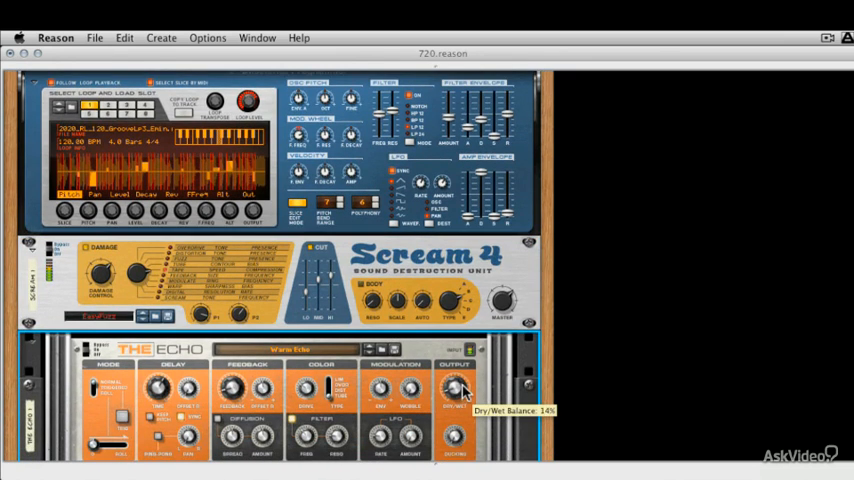